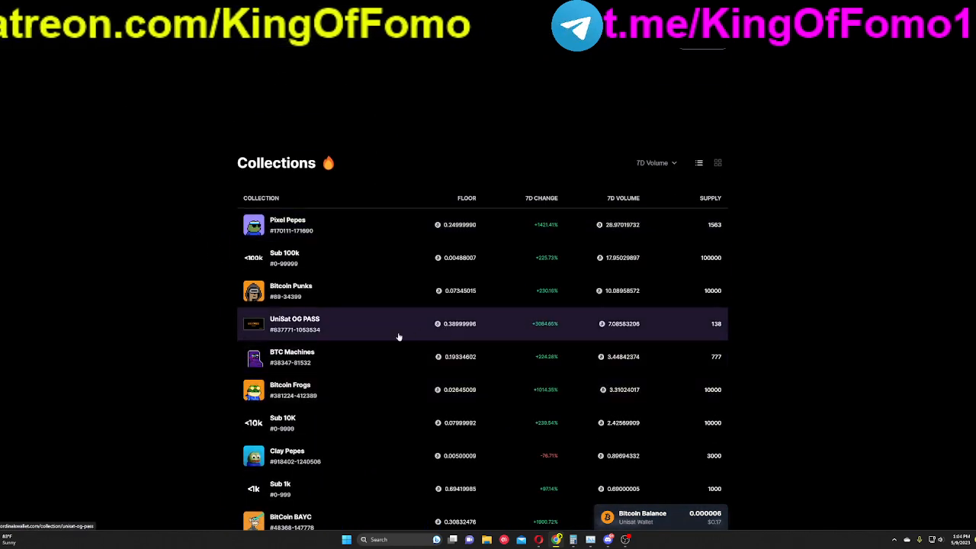
Open the Clay Pepes collection and browse its for-sale listings and buy prices.
{"action": "left_click", "coordinate": [288, 455]}
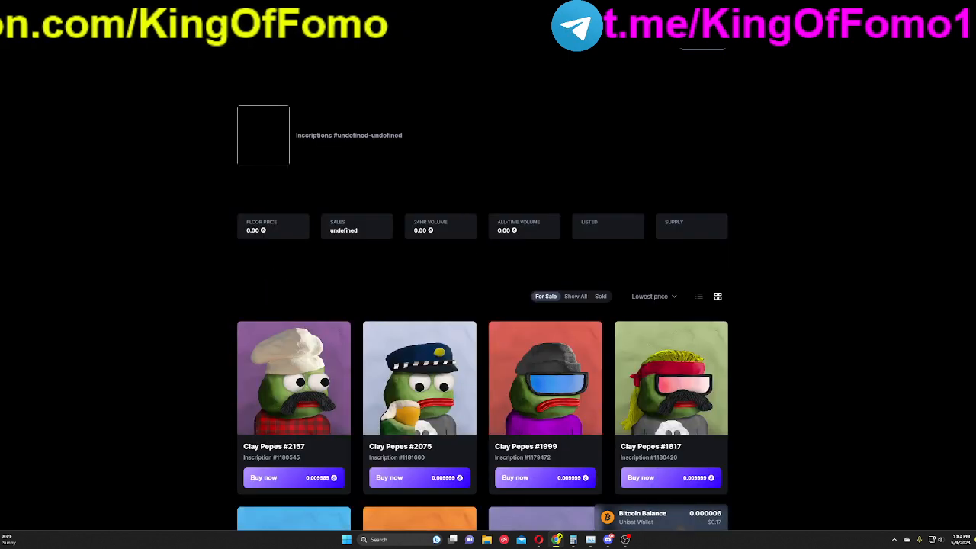
{"action": "mouse_move", "coordinate": [683, 271]}
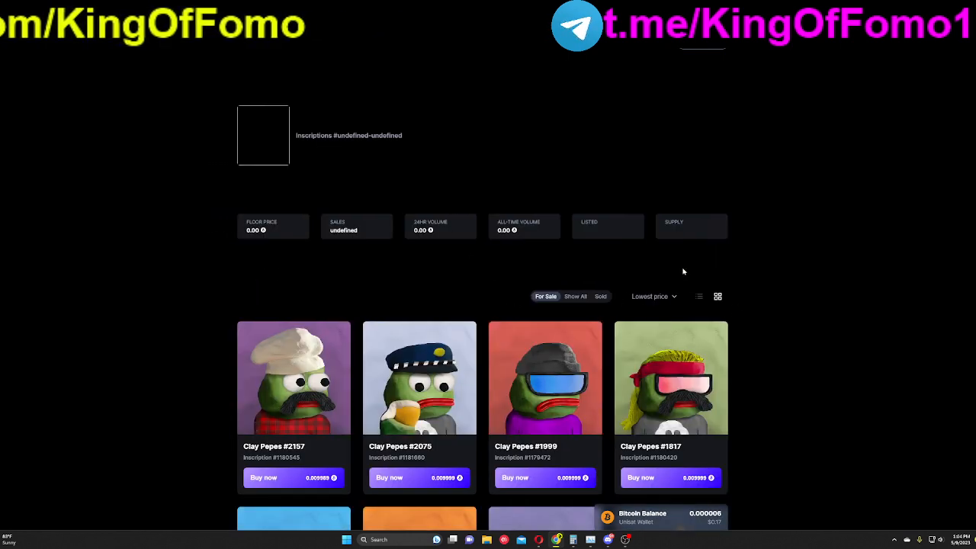
{"action": "scroll", "scroll_direction": "down", "scroll_amount": 3}
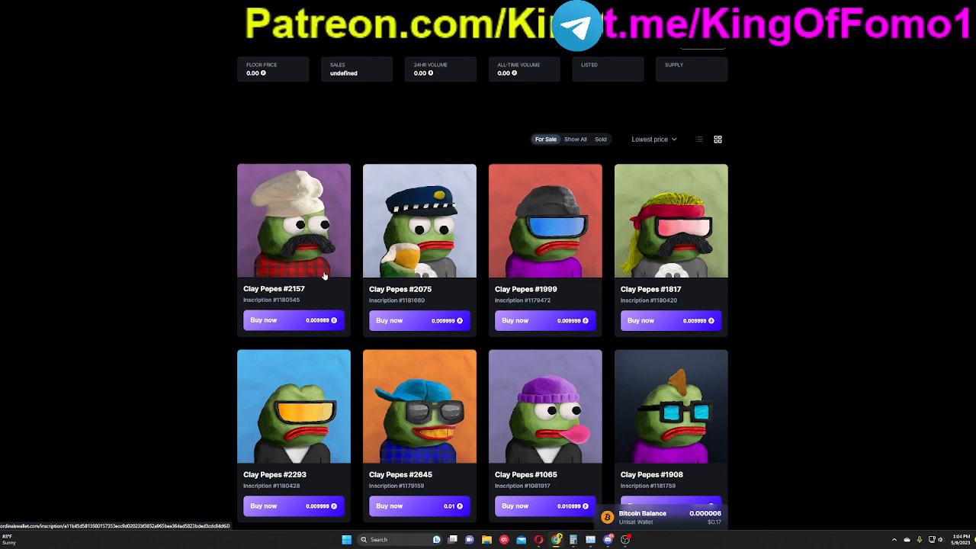
{"action": "scroll", "scroll_direction": "up", "scroll_amount": 3}
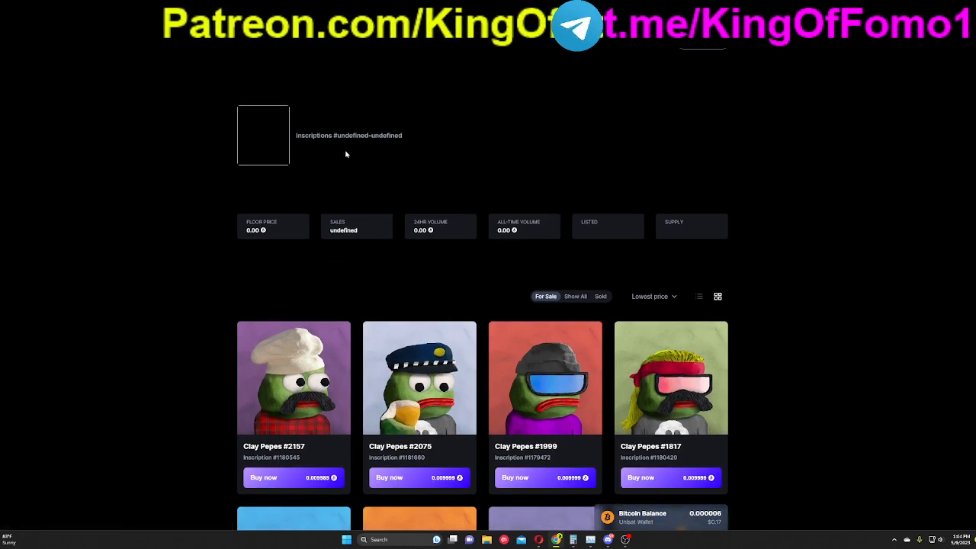
{"action": "mouse_move", "coordinate": [355, 52]}
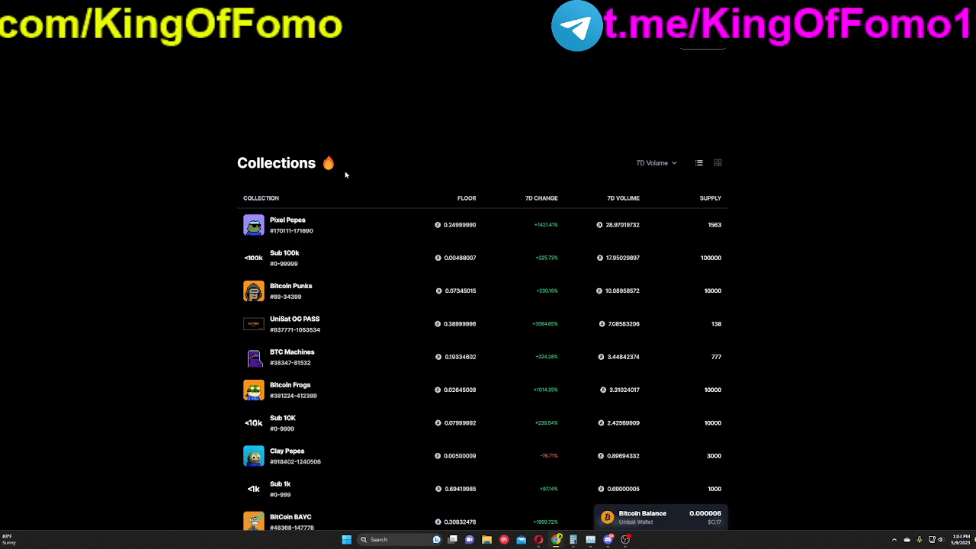
{"action": "mouse_move", "coordinate": [545, 211]}
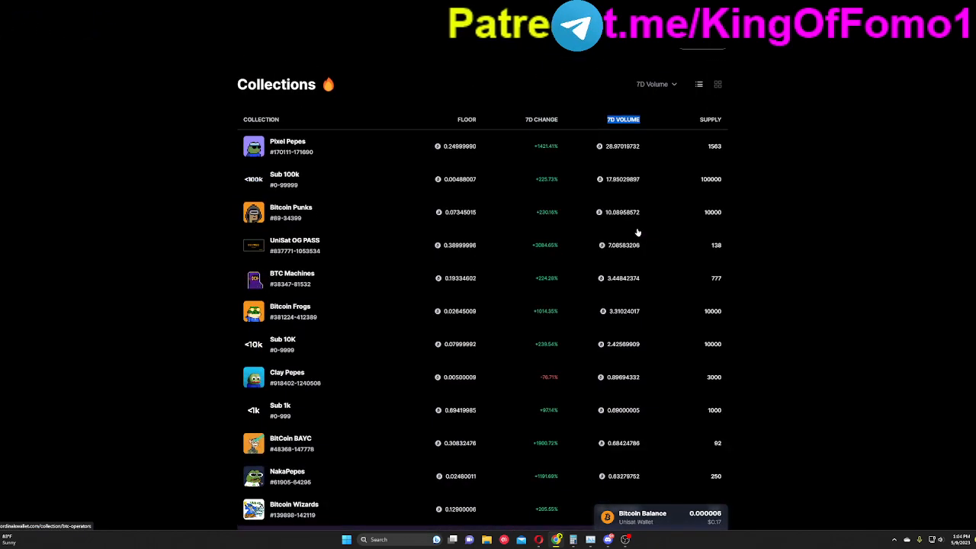
Scroll the Collections list to compare floor, 7D volume and supply.
{"action": "scroll", "scroll_direction": "up", "scroll_amount": 3}
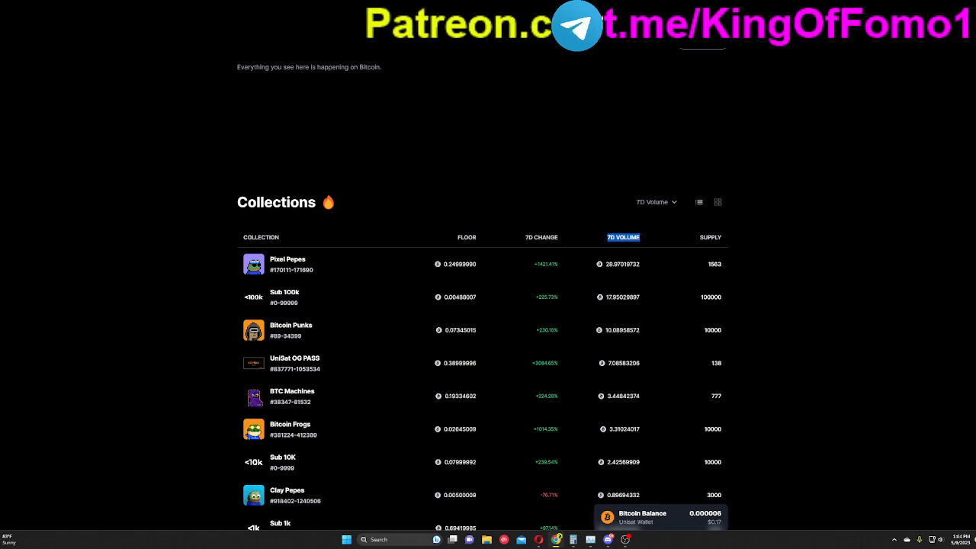
{"action": "mouse_move", "coordinate": [347, 263]}
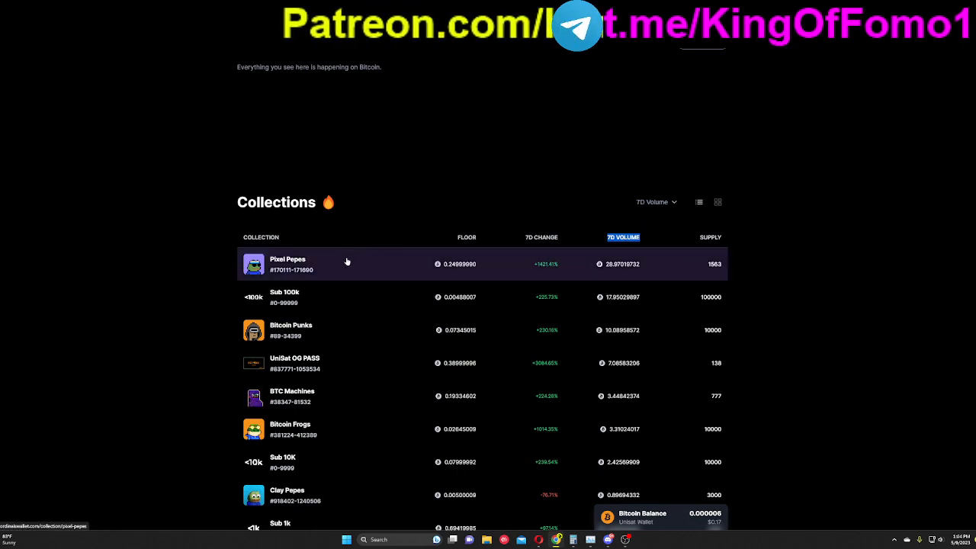
{"action": "mouse_move", "coordinate": [747, 253]}
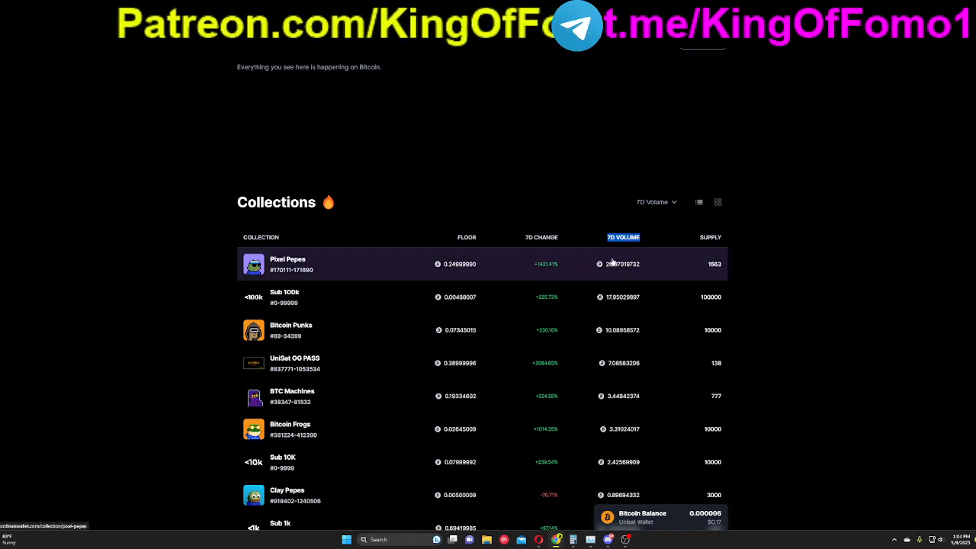
{"action": "mouse_move", "coordinate": [563, 242]}
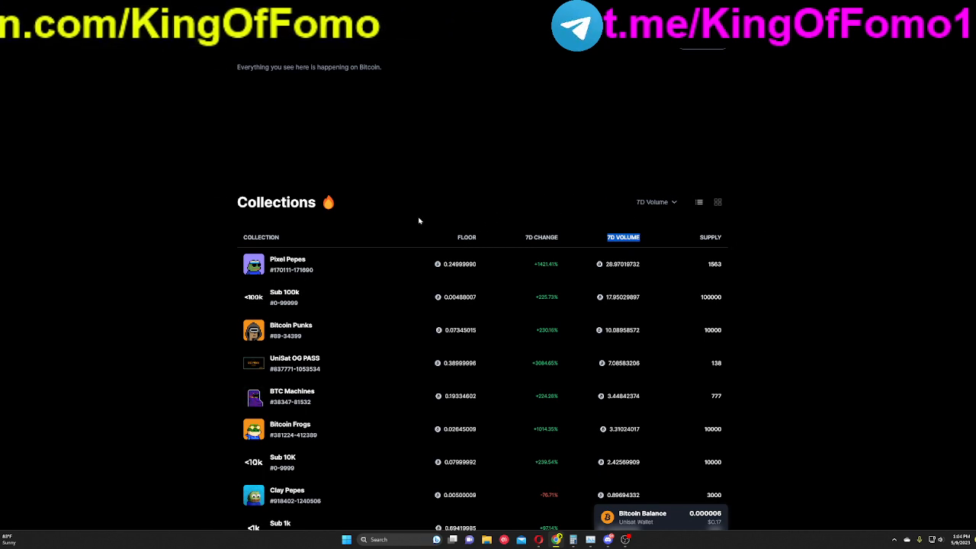
{"action": "mouse_move", "coordinate": [714, 300]}
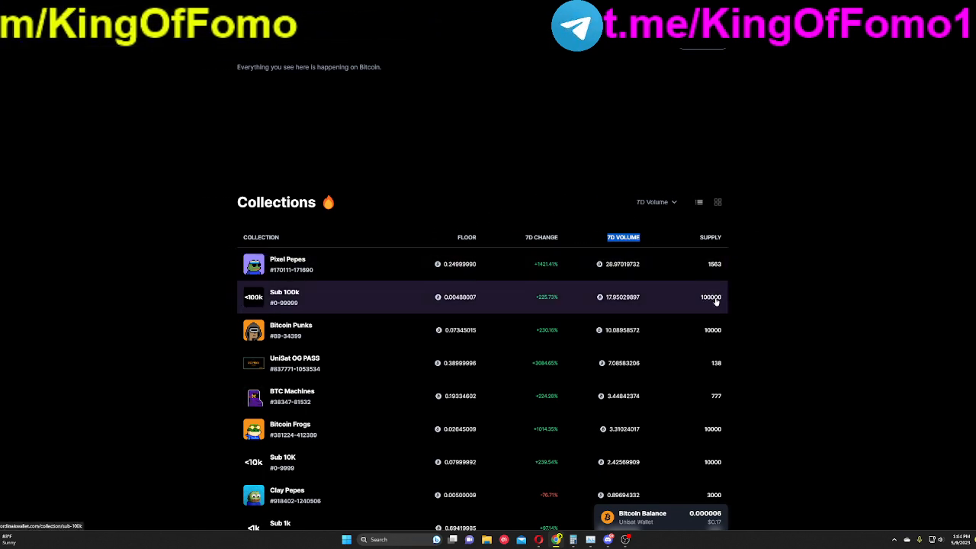
{"action": "mouse_move", "coordinate": [446, 299]}
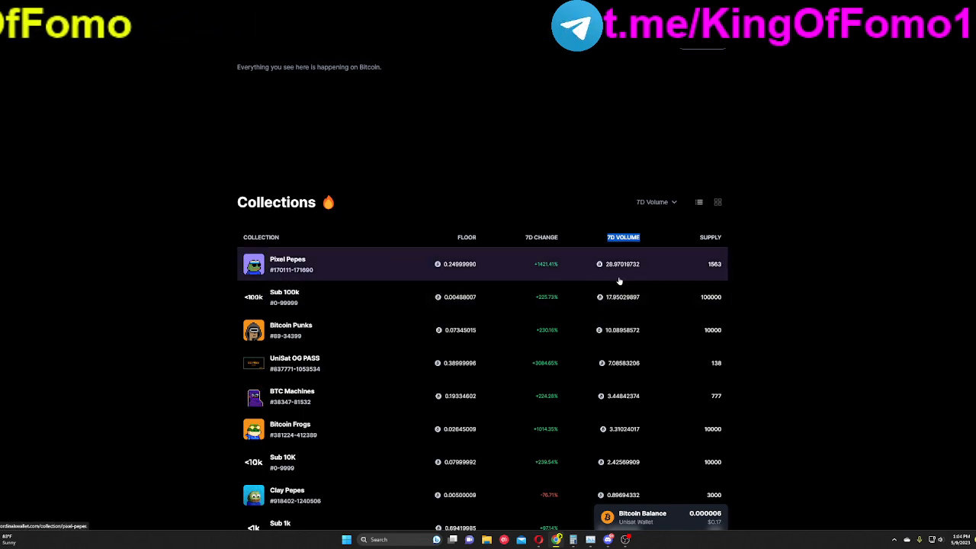
{"action": "scroll", "scroll_direction": "down", "scroll_amount": 3}
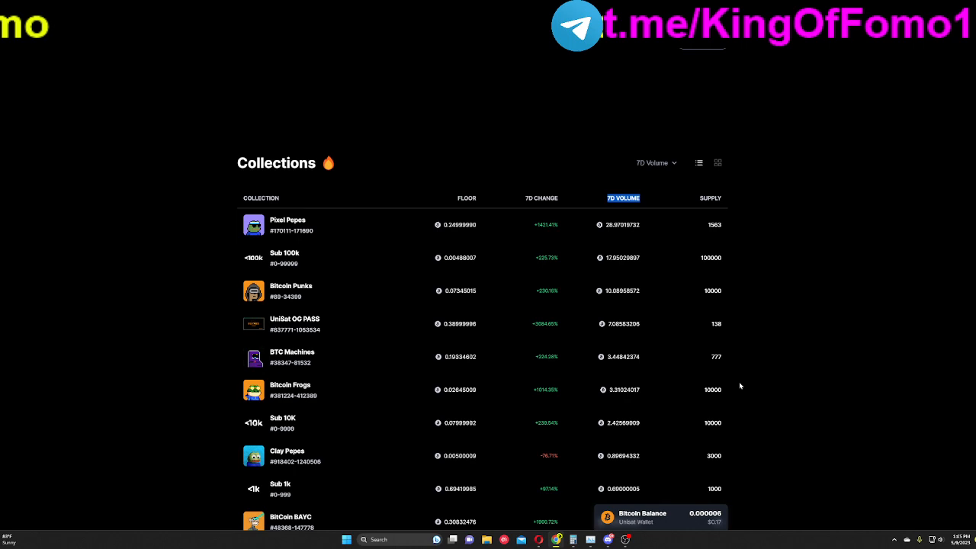
{"action": "scroll", "scroll_direction": "up", "scroll_amount": 3}
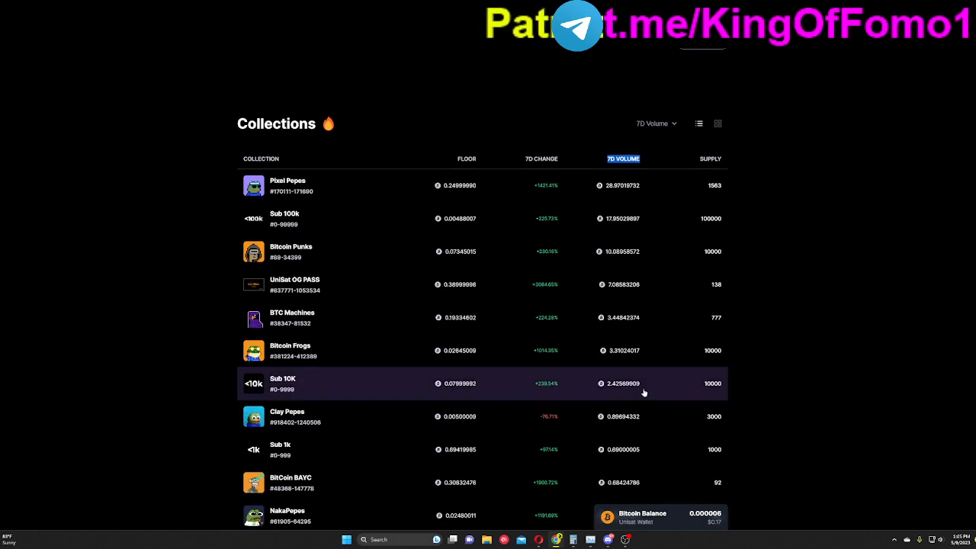
{"action": "mouse_move", "coordinate": [680, 356]}
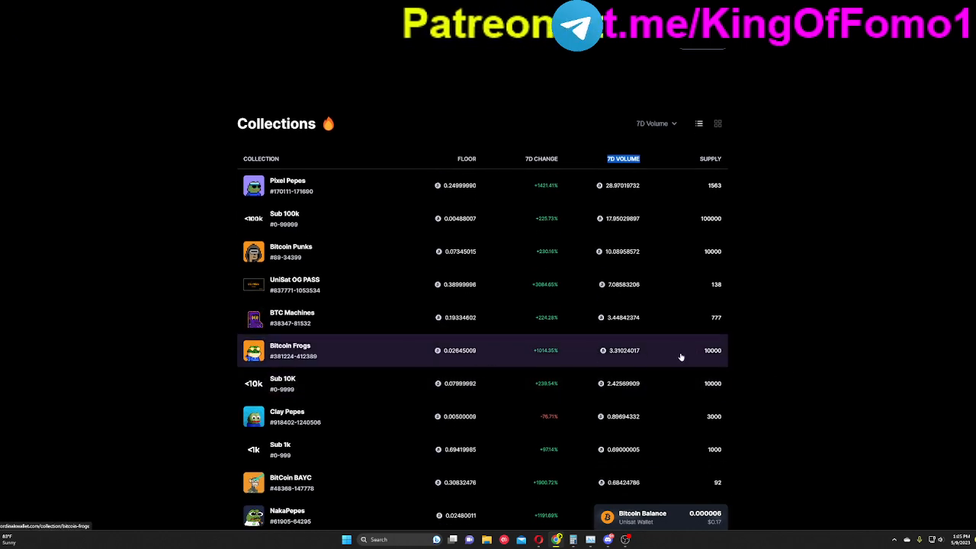
{"action": "mouse_move", "coordinate": [534, 358]}
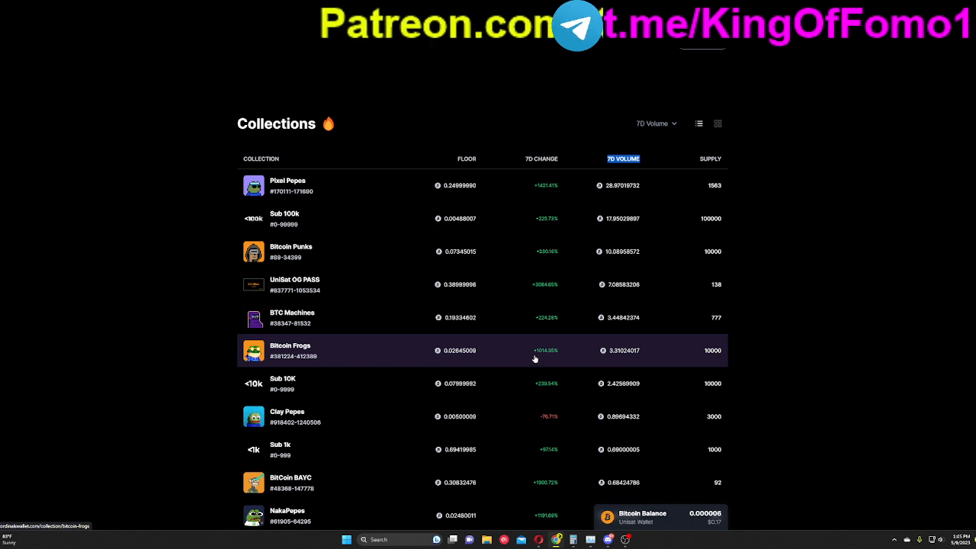
{"action": "mouse_move", "coordinate": [471, 349]}
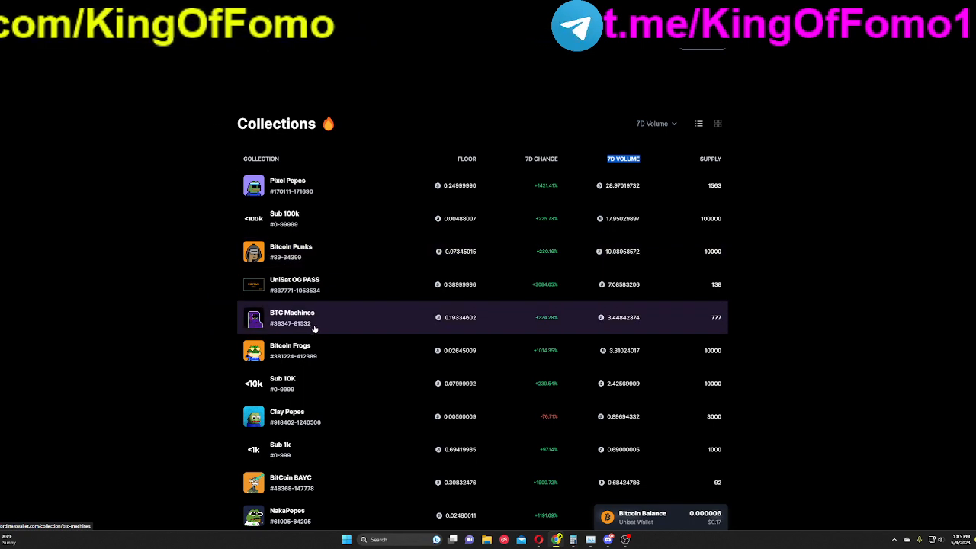
{"action": "mouse_move", "coordinate": [205, 246]}
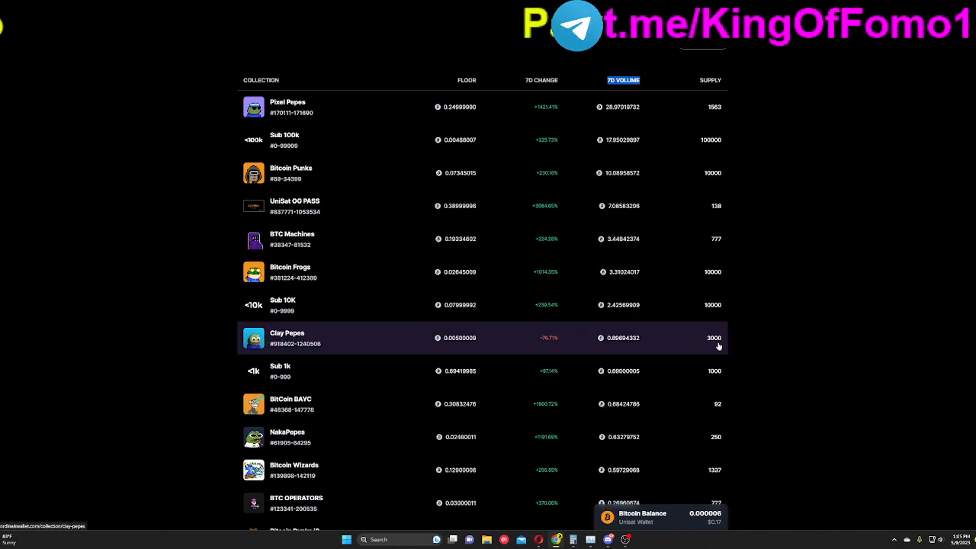
{"action": "mouse_move", "coordinate": [646, 358]}
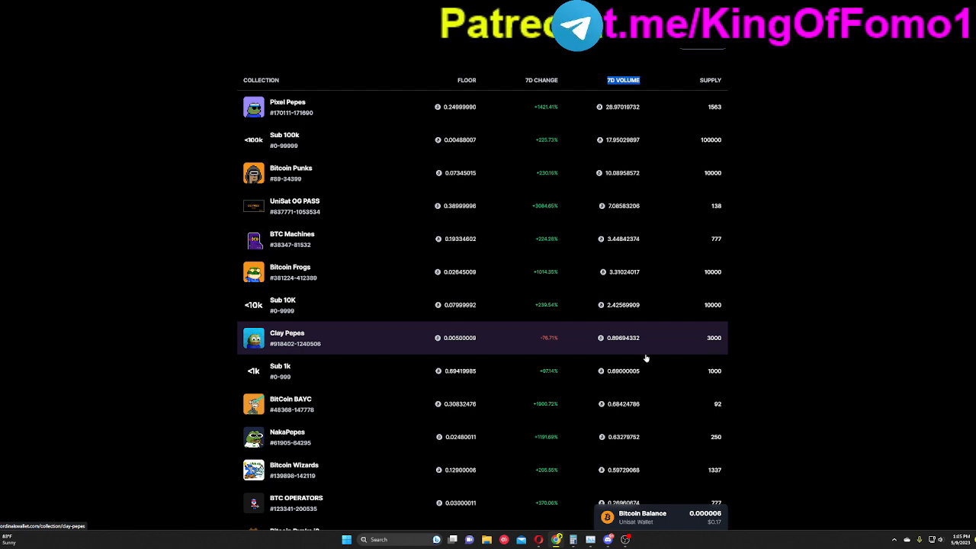
{"action": "mouse_move", "coordinate": [452, 346]}
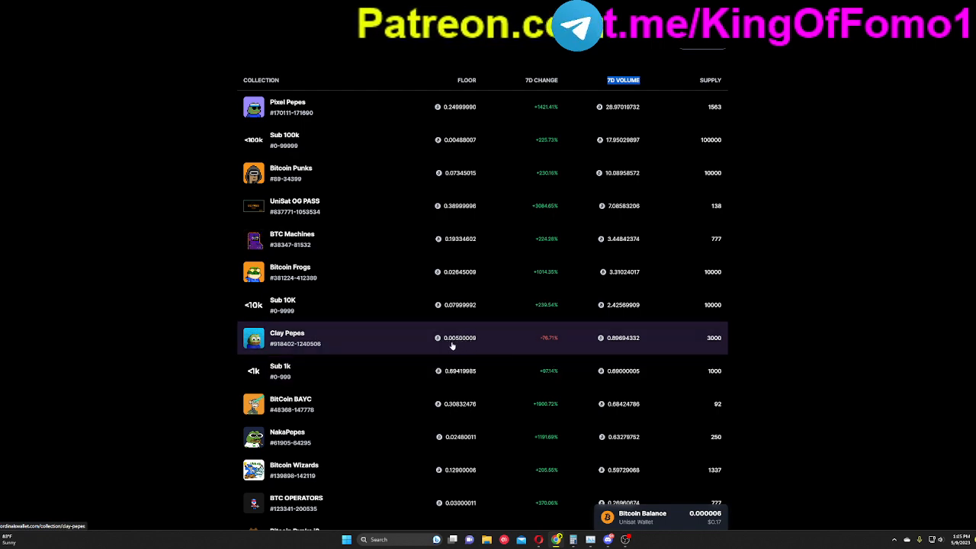
{"action": "mouse_move", "coordinate": [494, 350]}
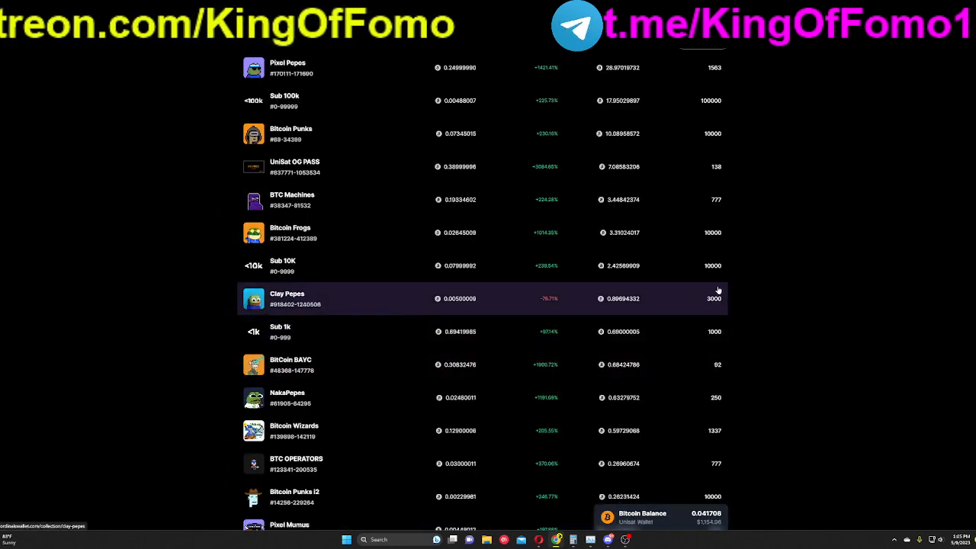
{"action": "mouse_move", "coordinate": [476, 307]}
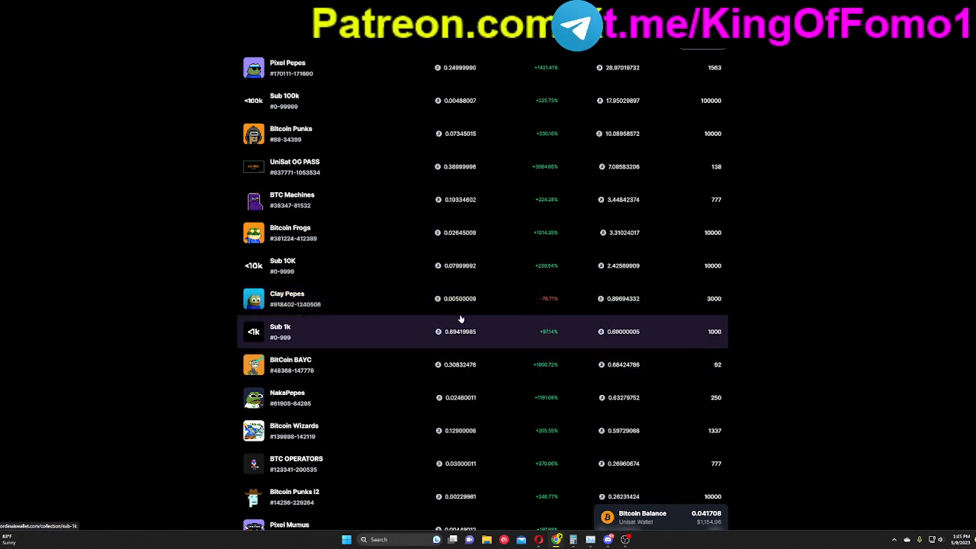
{"action": "mouse_move", "coordinate": [488, 298]}
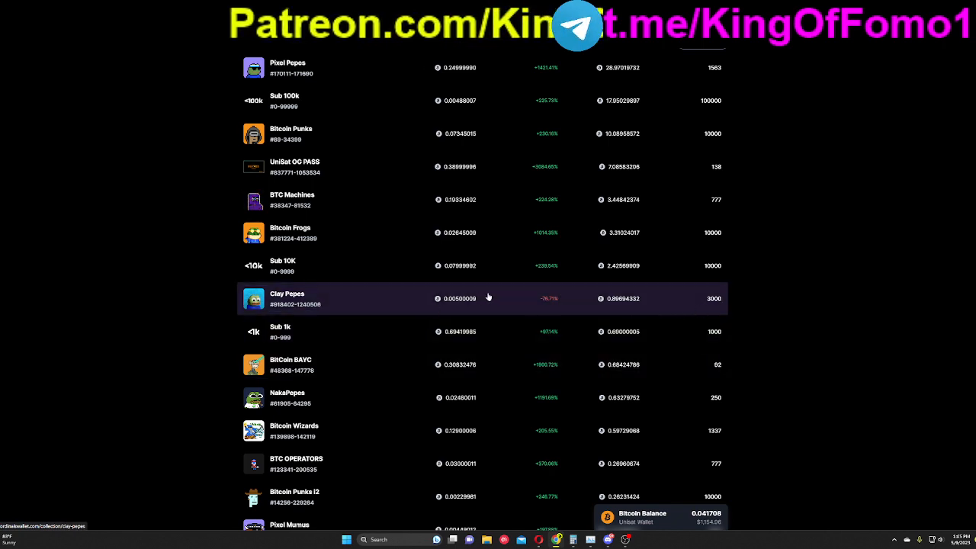
{"action": "mouse_move", "coordinate": [197, 302]}
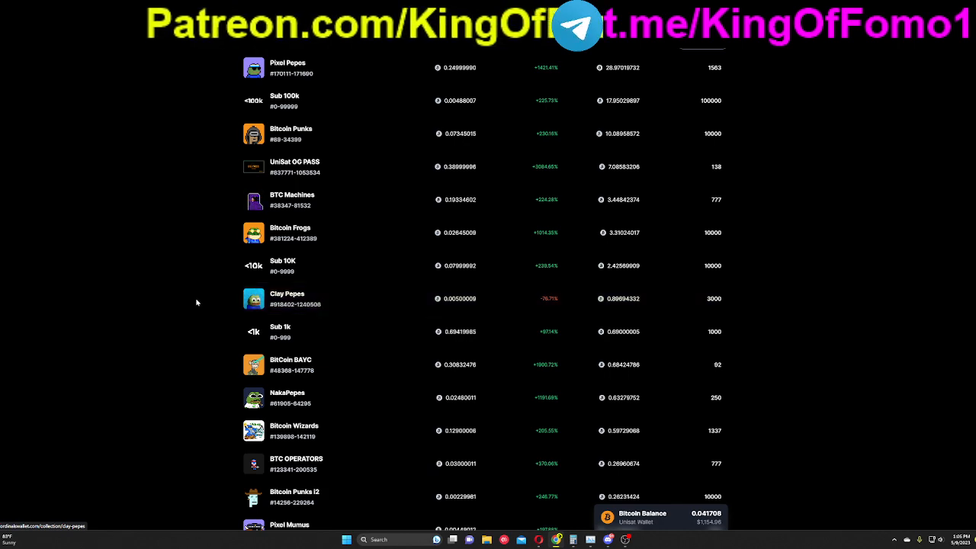
Scroll down the Collections table past Ordinal Pizza Og toward Pixel Mumus.
{"action": "scroll", "scroll_direction": "down", "scroll_amount": 3}
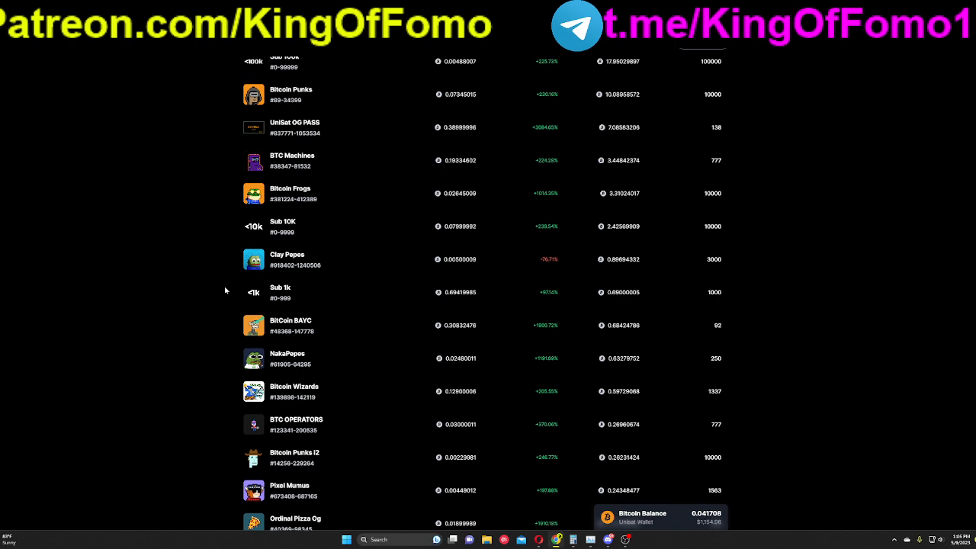
{"action": "scroll", "scroll_direction": "down", "scroll_amount": 3}
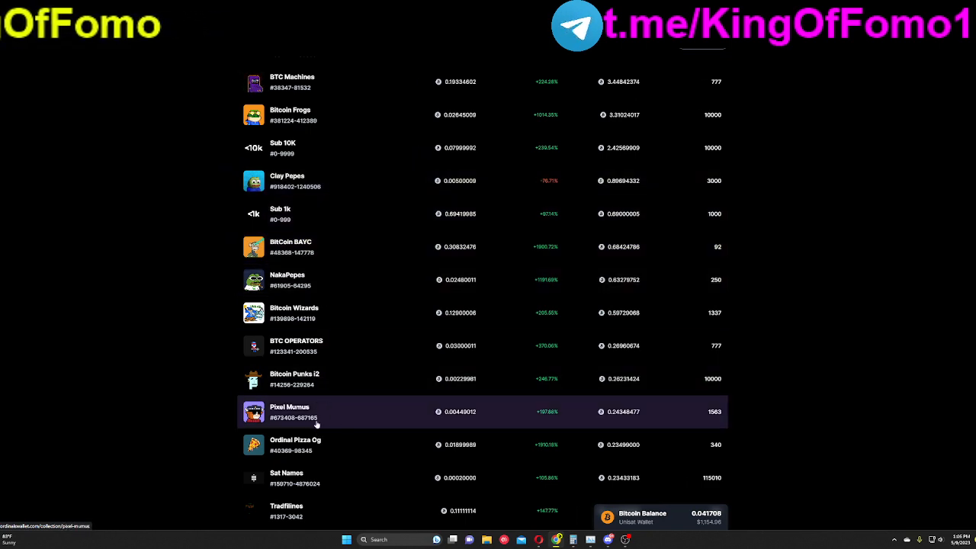
{"action": "mouse_move", "coordinate": [368, 418]}
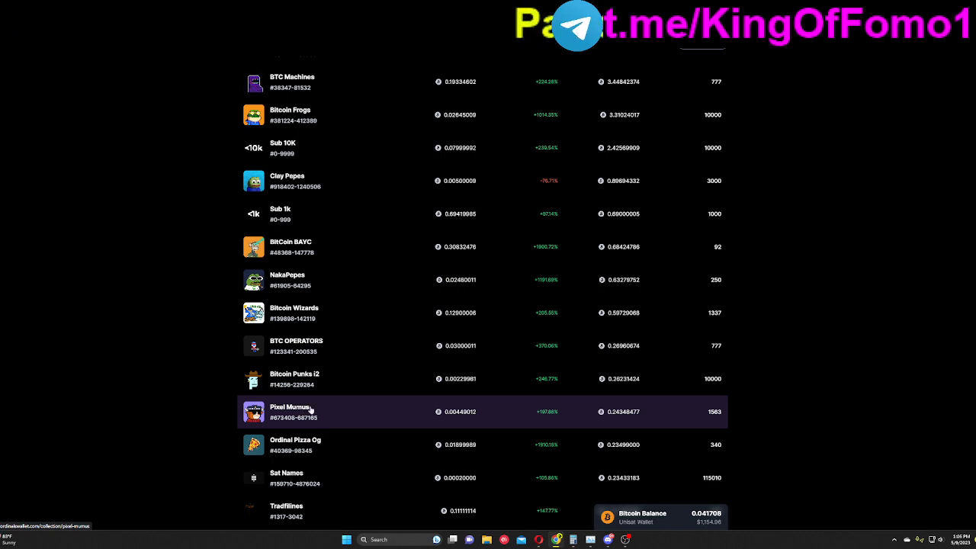
{"action": "mouse_move", "coordinate": [727, 412]}
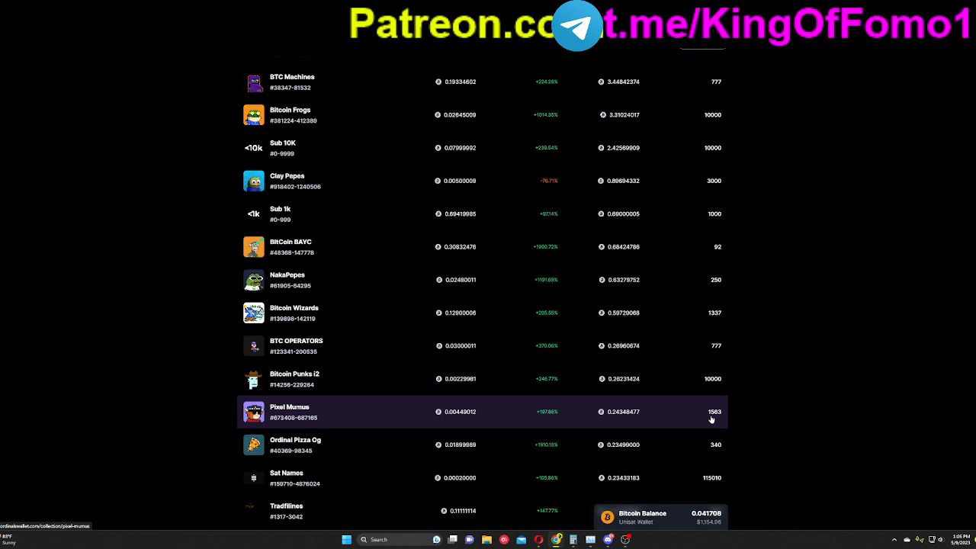
{"action": "mouse_move", "coordinate": [321, 424]}
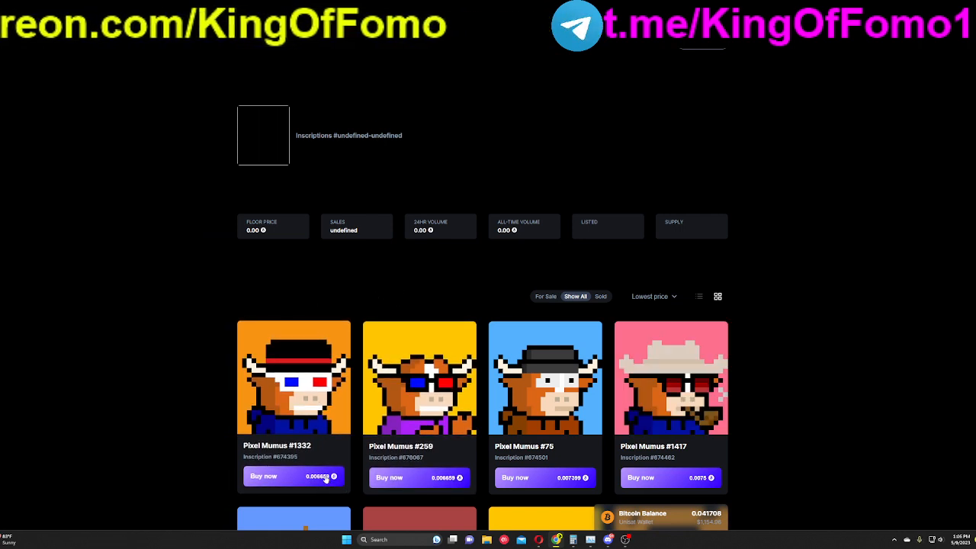
Buy Pixel Mumus #1332, bringing up its 0.006659 BTC purchase summary.
{"action": "left_click", "coordinate": [294, 476]}
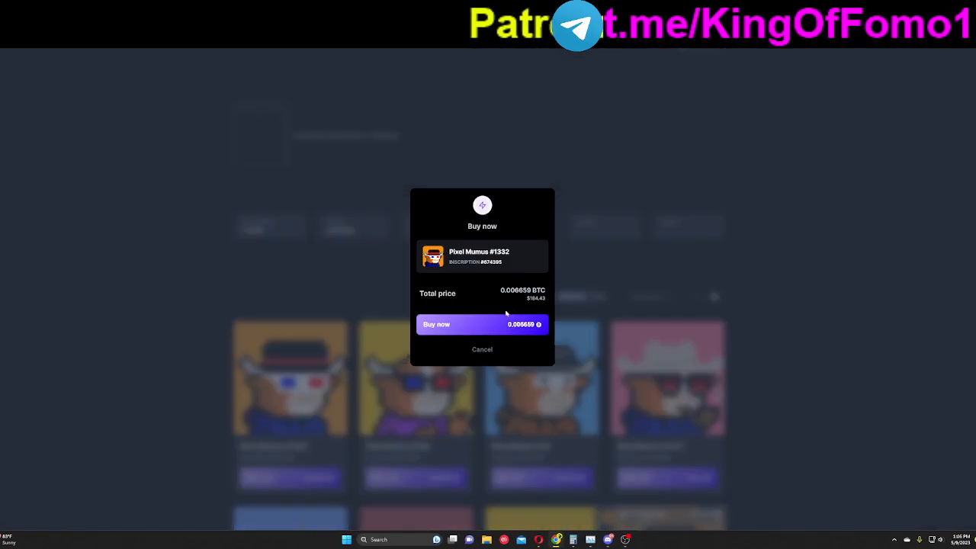
Confirm buying Pixel Mumus #1332 and return to the curated collections list.
{"action": "left_click", "coordinate": [482, 324]}
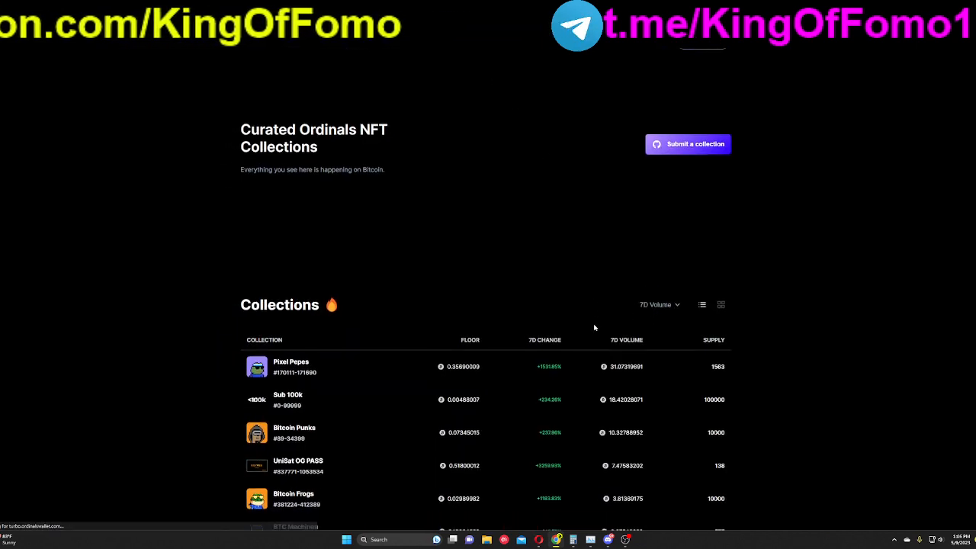
Scroll the Collections table and open BitCoin BAYC to check floor, volume and supply.
{"action": "scroll", "scroll_direction": "down", "scroll_amount": 3}
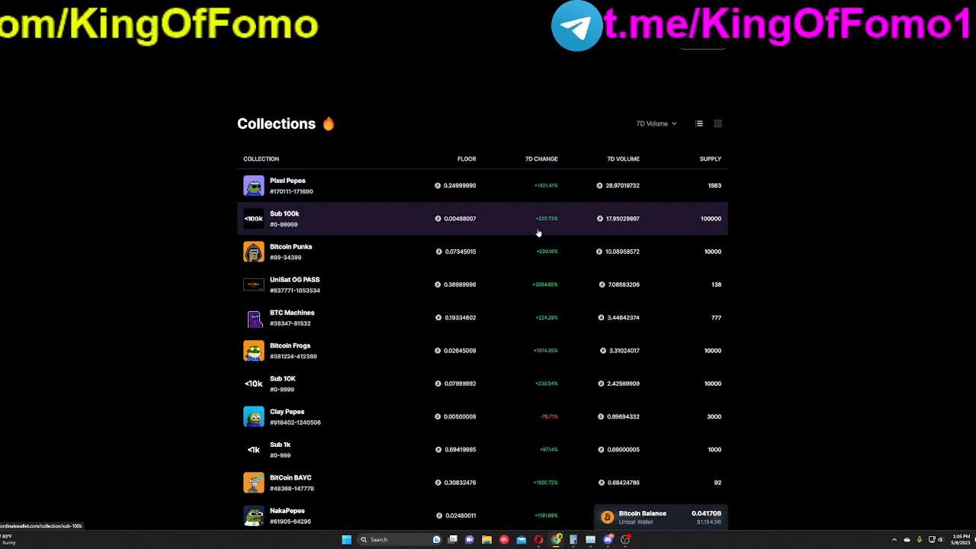
{"action": "mouse_move", "coordinate": [238, 264]}
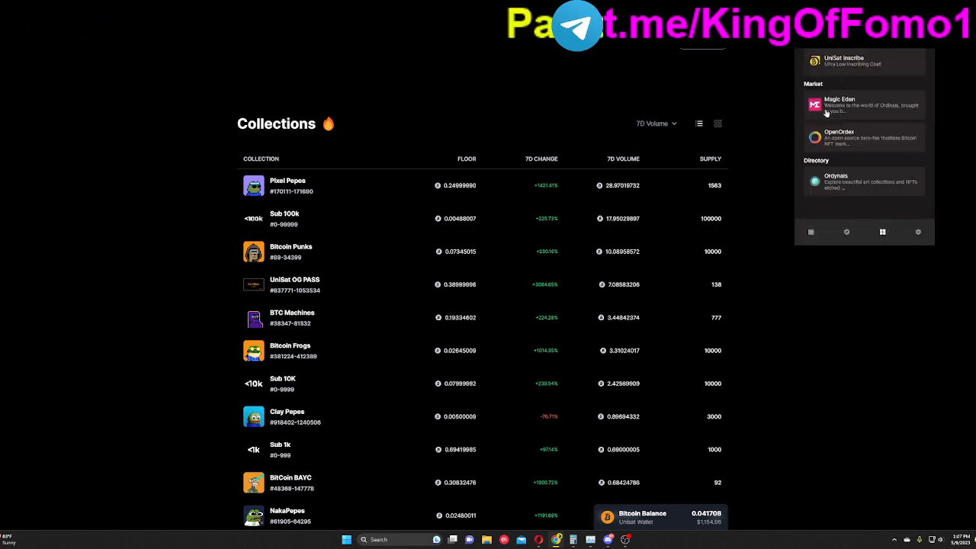
{"action": "mouse_move", "coordinate": [508, 108]}
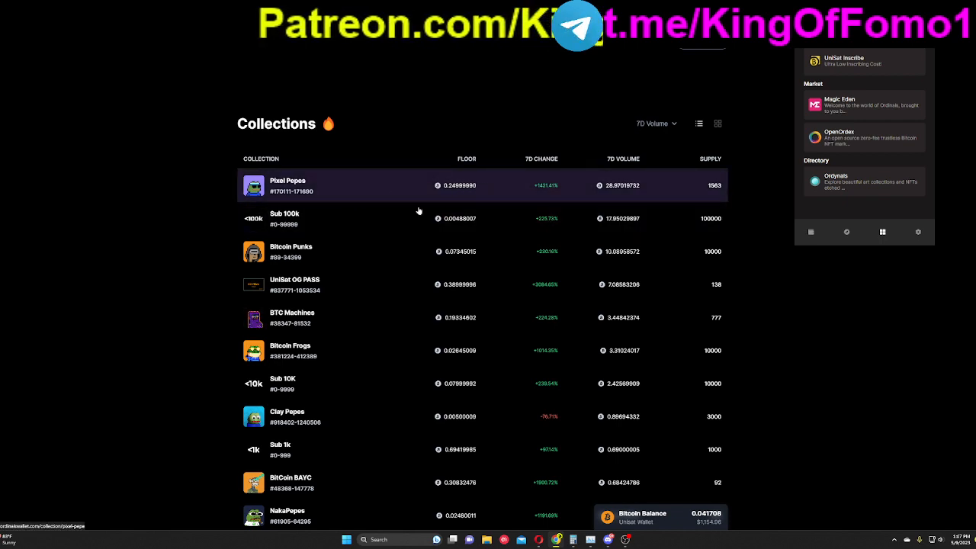
{"action": "scroll", "scroll_direction": "down", "scroll_amount": 3}
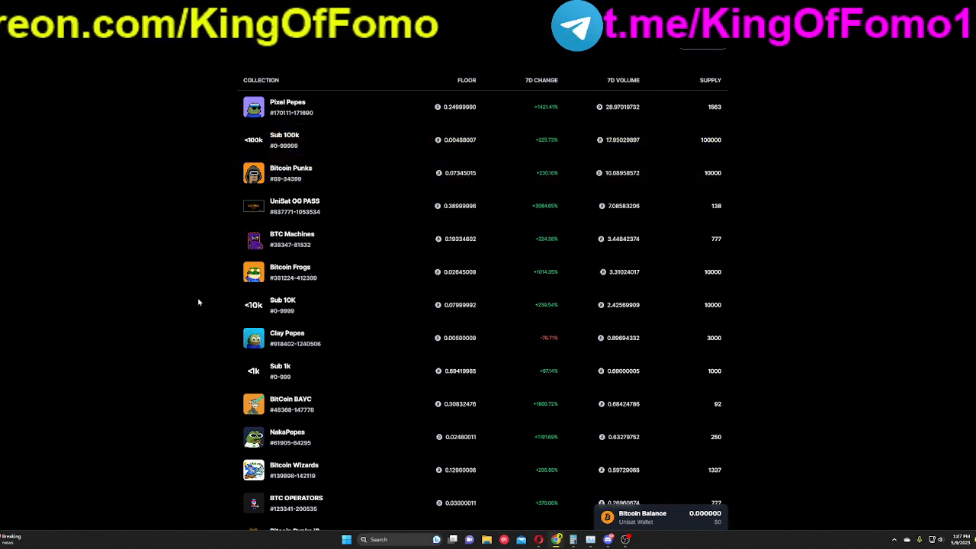
{"action": "scroll", "scroll_direction": "down", "scroll_amount": 3}
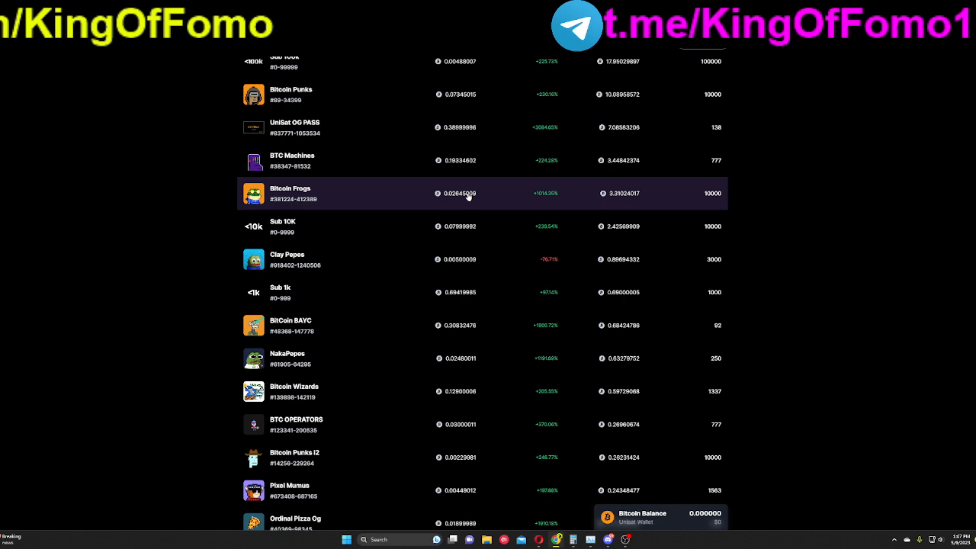
{"action": "scroll", "scroll_direction": "up", "scroll_amount": 3}
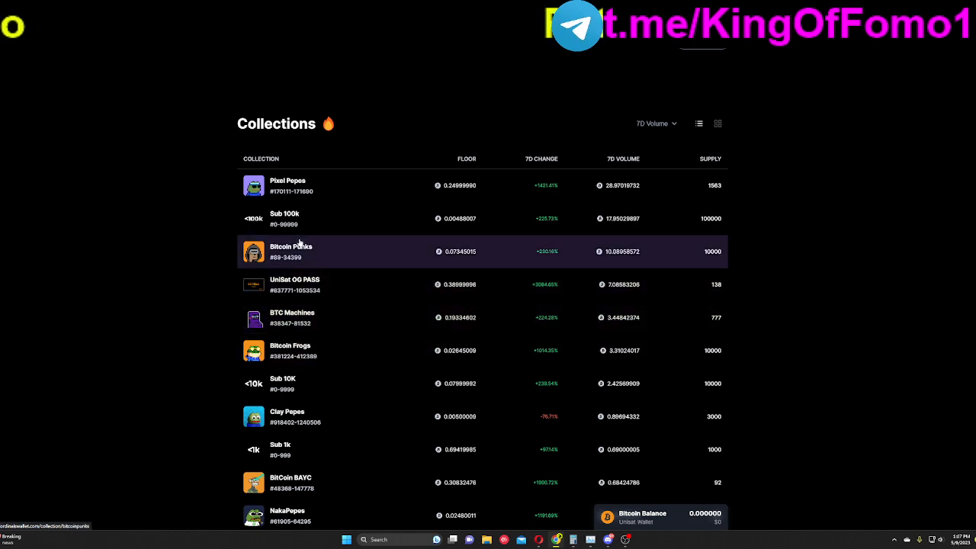
{"action": "scroll", "scroll_direction": "down", "scroll_amount": 3}
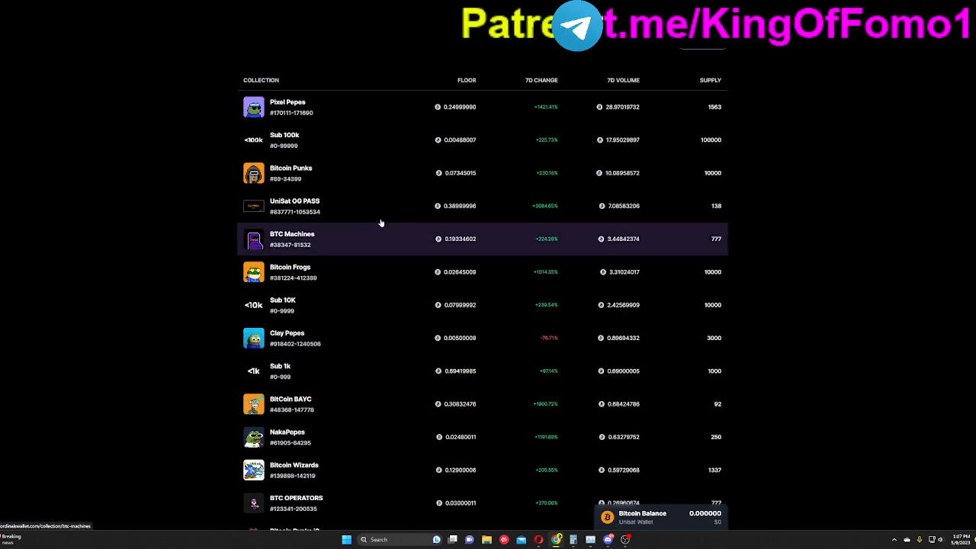
{"action": "left_click", "coordinate": [291, 404]}
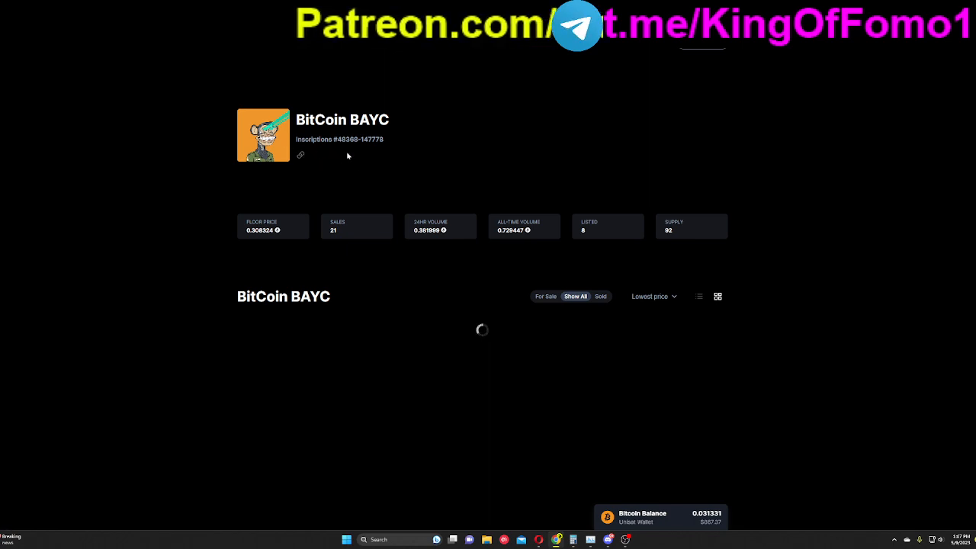
{"action": "mouse_move", "coordinate": [204, 124]}
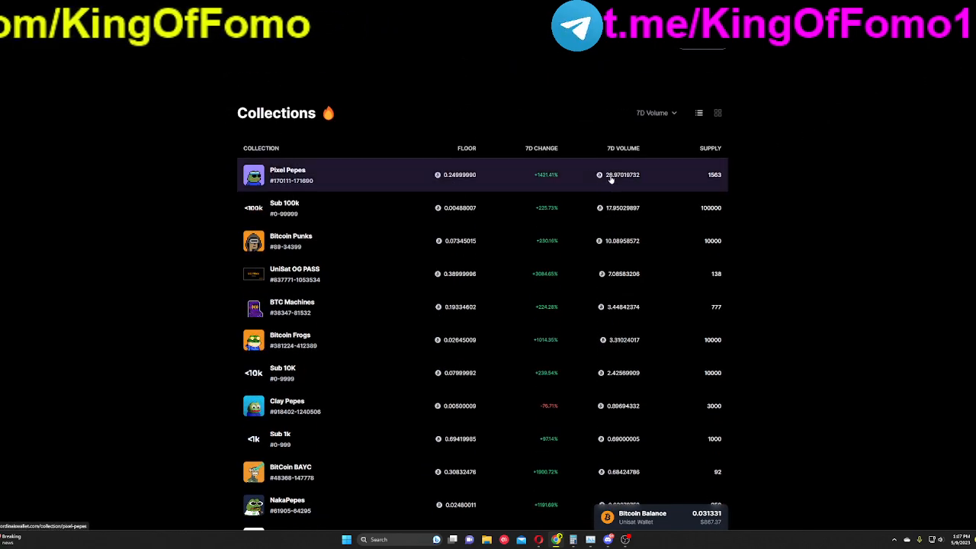
{"action": "mouse_move", "coordinate": [676, 181]}
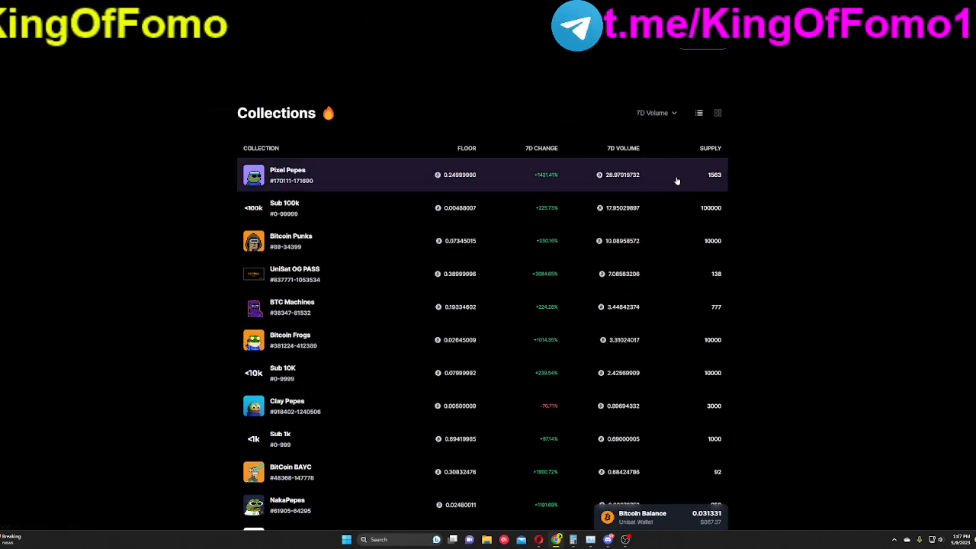
{"action": "scroll", "scroll_direction": "down", "scroll_amount": 3}
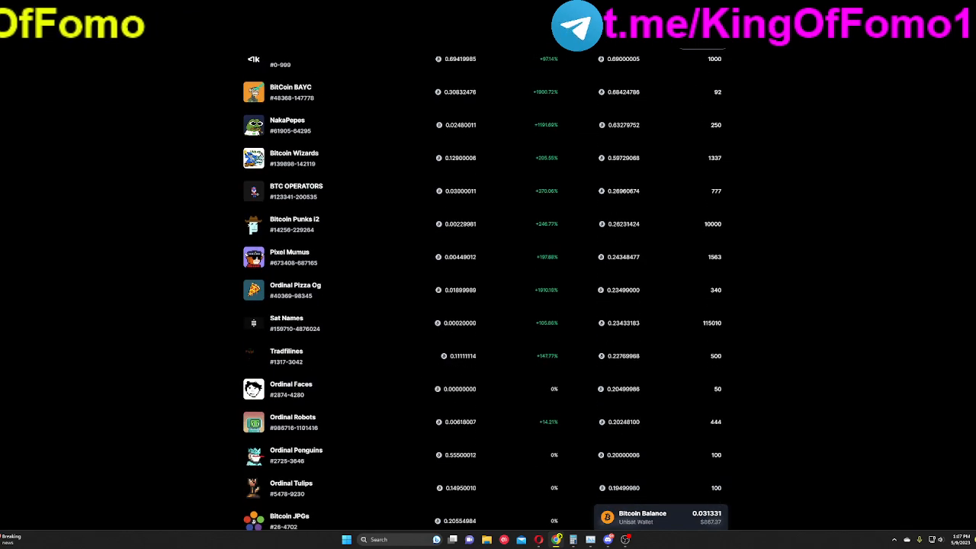
{"action": "scroll", "scroll_direction": "down", "scroll_amount": 3}
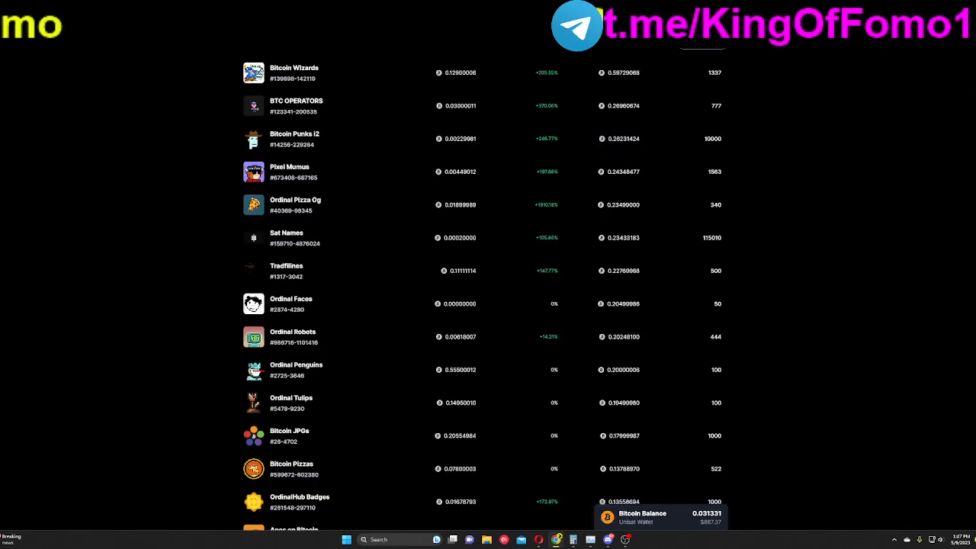
{"action": "mouse_move", "coordinate": [608, 370]}
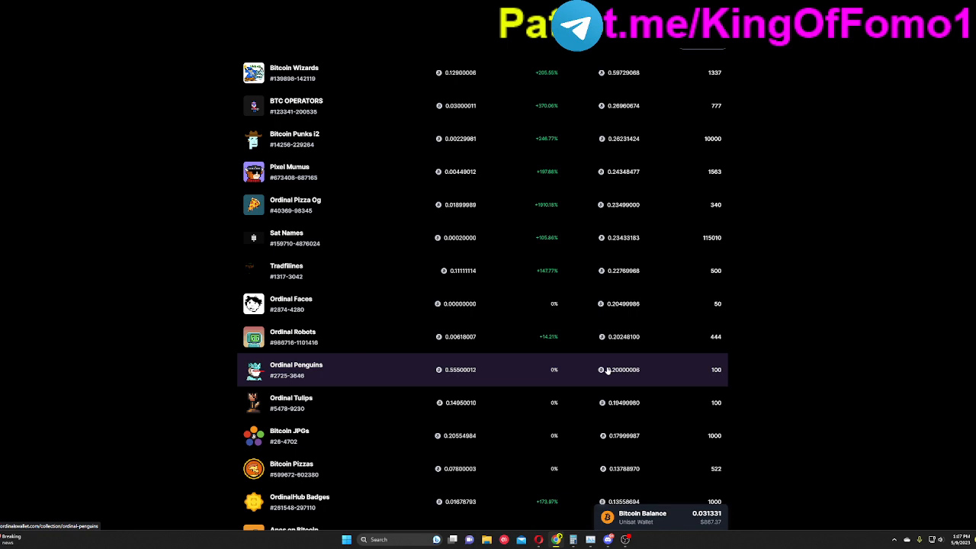
{"action": "mouse_move", "coordinate": [633, 371]}
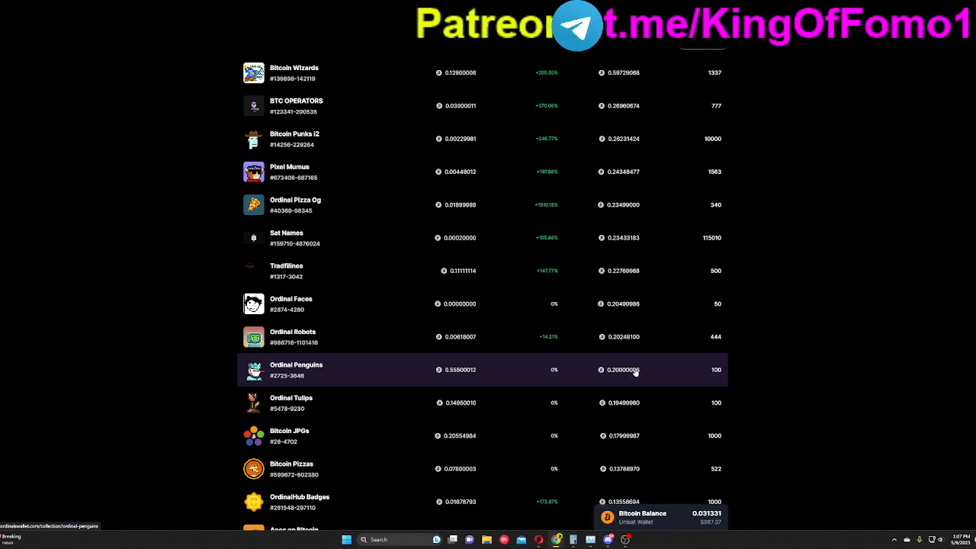
{"action": "mouse_move", "coordinate": [641, 376]}
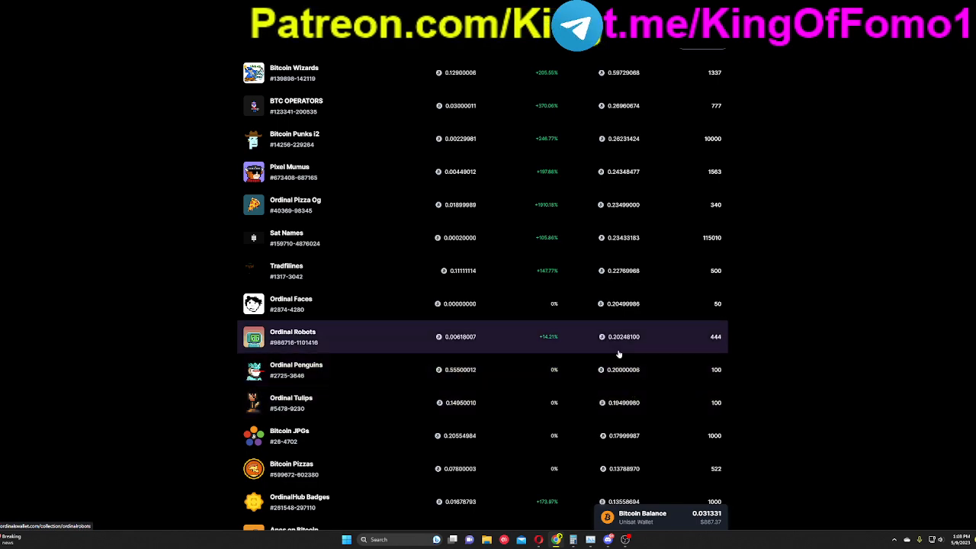
{"action": "mouse_move", "coordinate": [800, 321]}
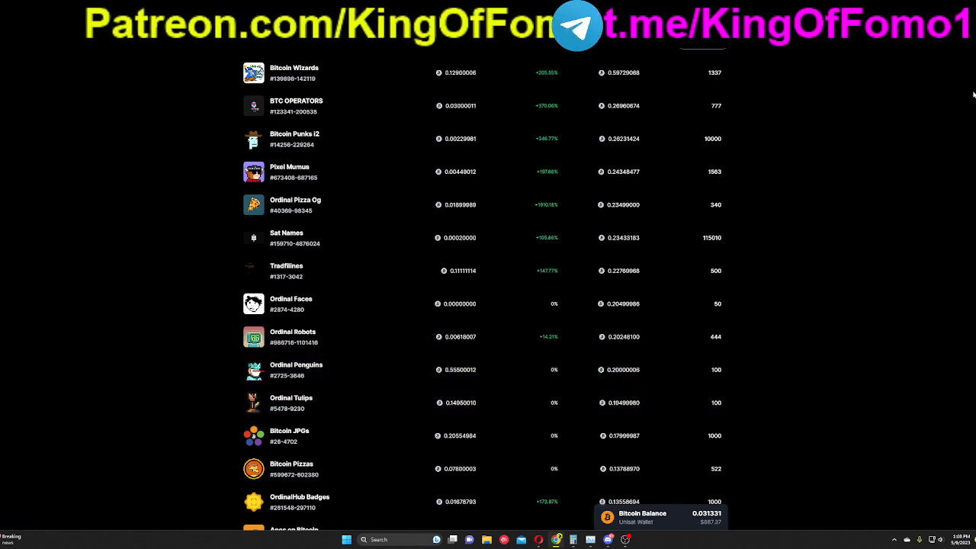
{"action": "scroll", "scroll_direction": "up", "scroll_amount": 3}
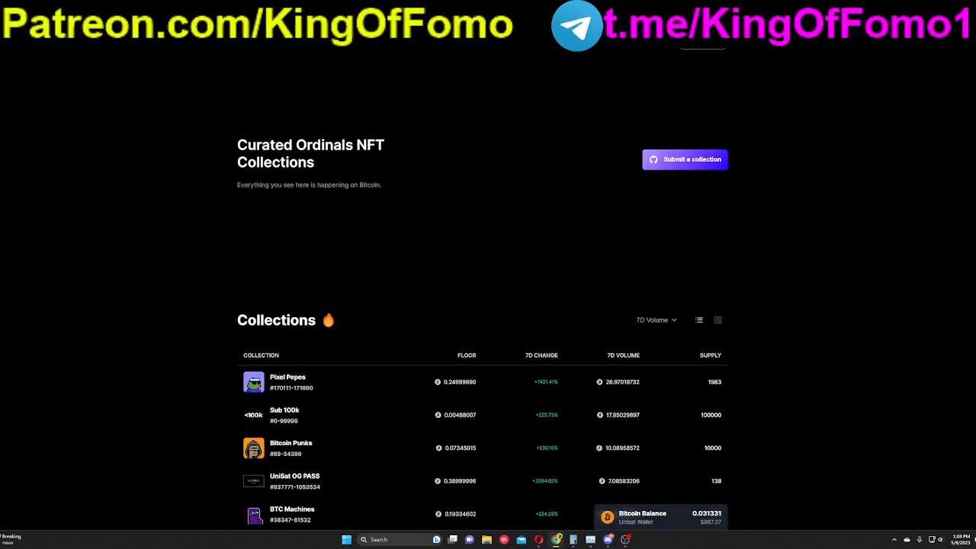
{"action": "scroll", "scroll_direction": "down", "scroll_amount": 3}
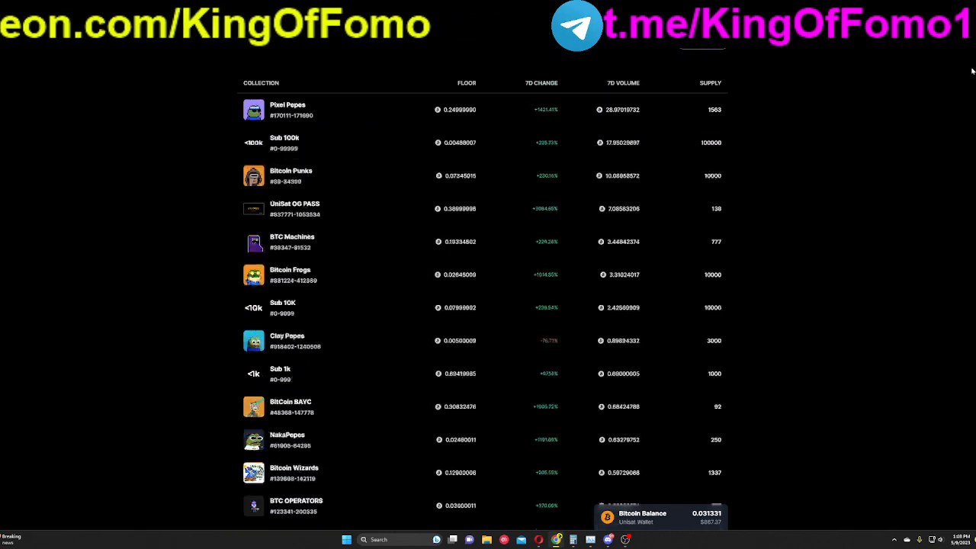
{"action": "scroll", "scroll_direction": "down", "scroll_amount": 3}
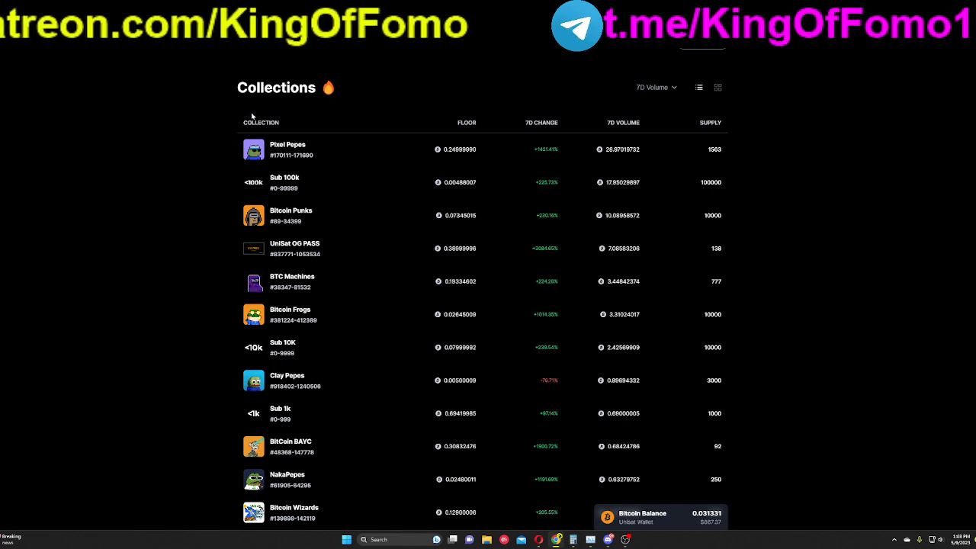
{"action": "mouse_move", "coordinate": [300, 61]}
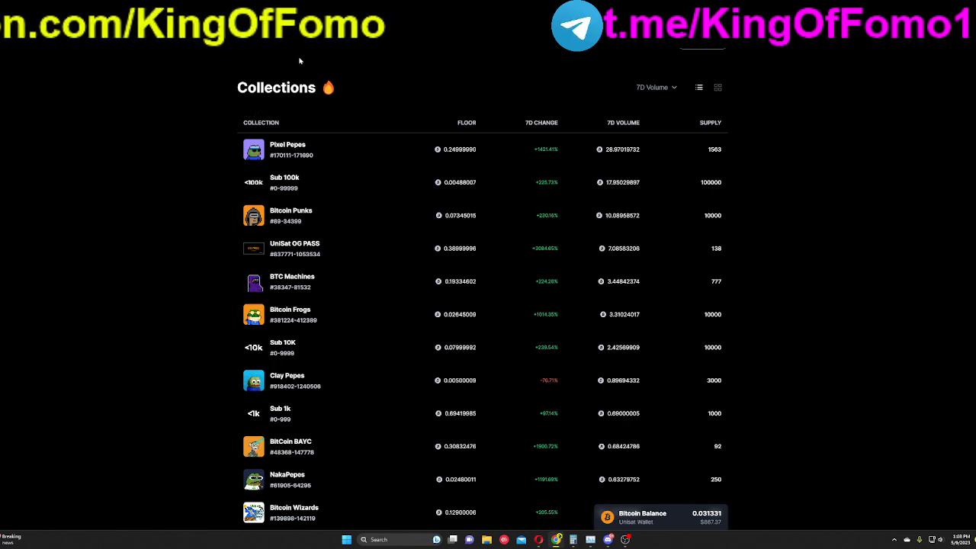